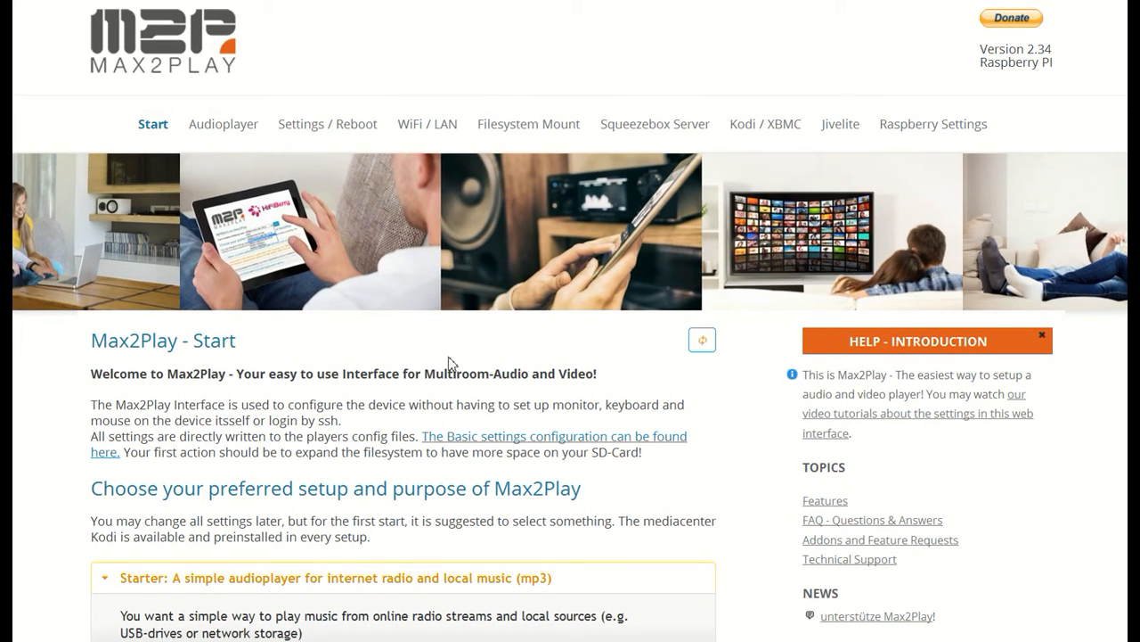
pyautogui.moveTo(527, 125)
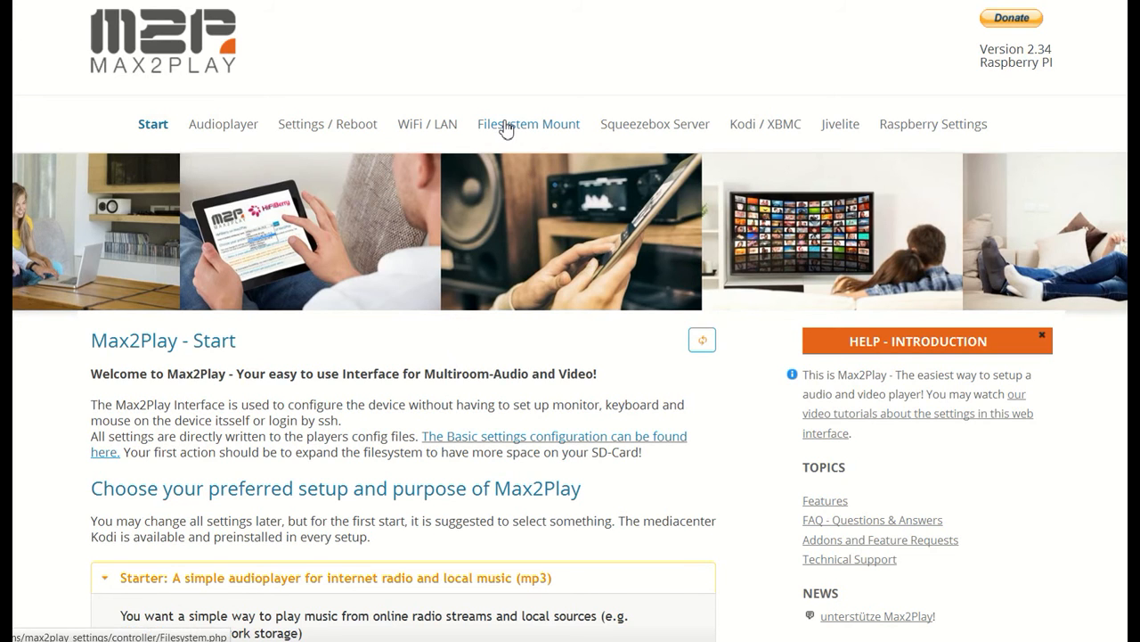
# - Review the Filesystem Mount page sections: network mounts, USB drives and Samba shares
pyautogui.click(528, 124)
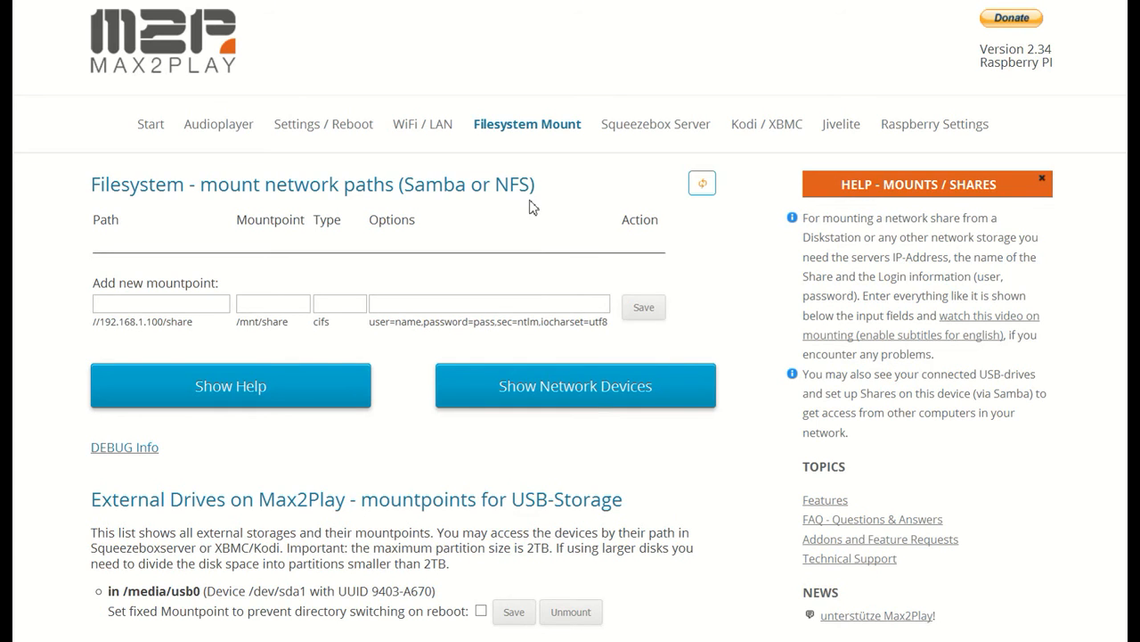
pyautogui.moveTo(513, 283)
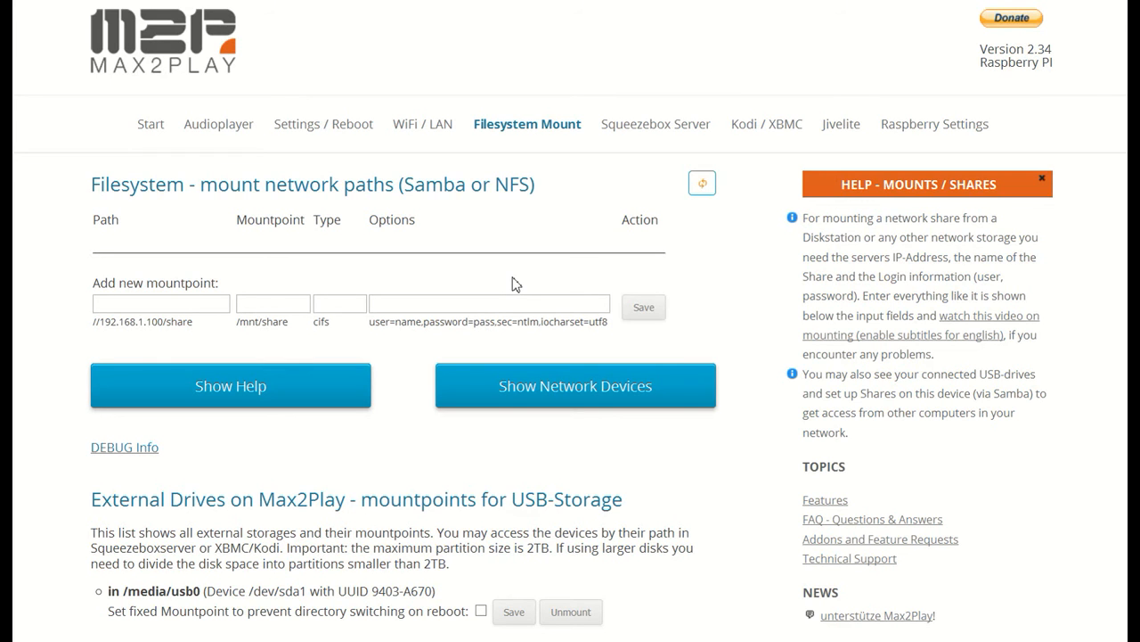
pyautogui.moveTo(506, 300)
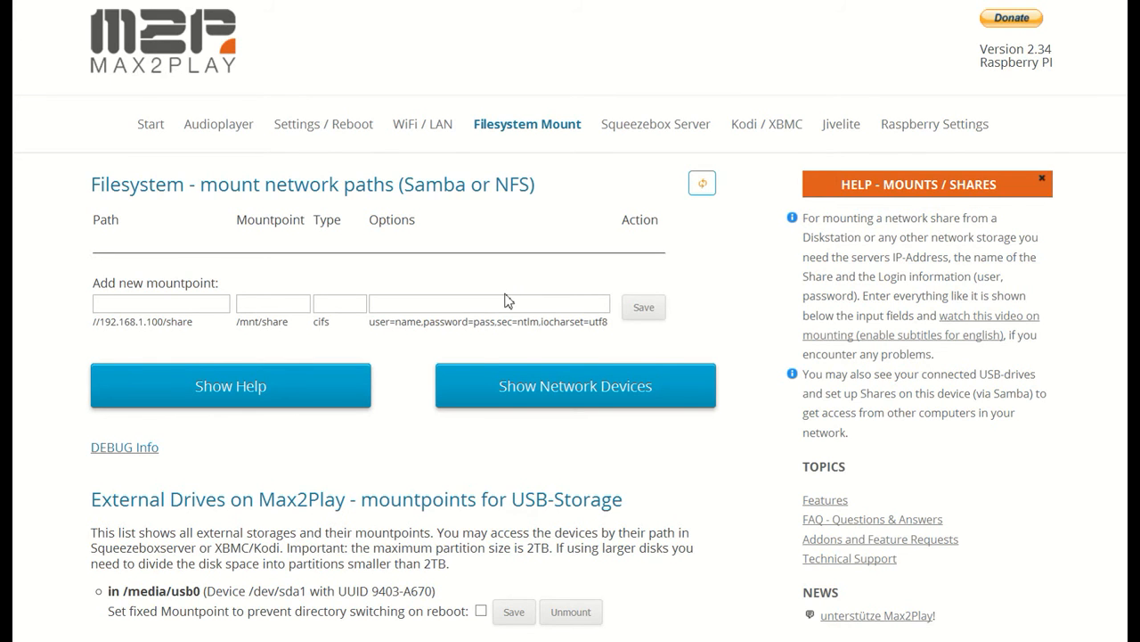
pyautogui.scroll(-3)
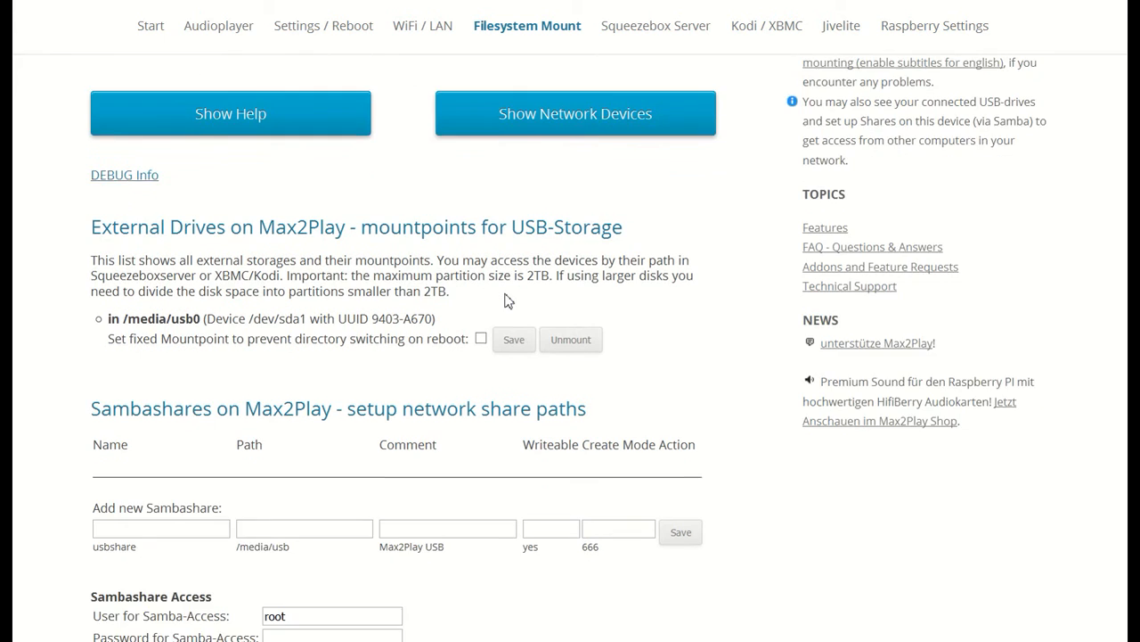
pyautogui.scroll(-3)
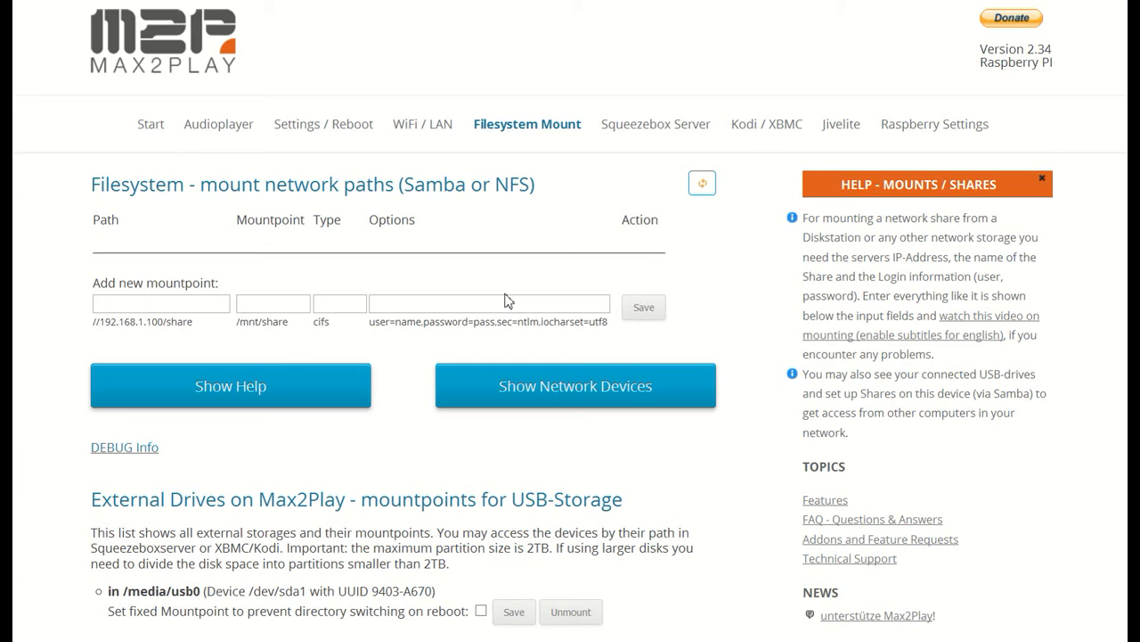
pyautogui.moveTo(318, 401)
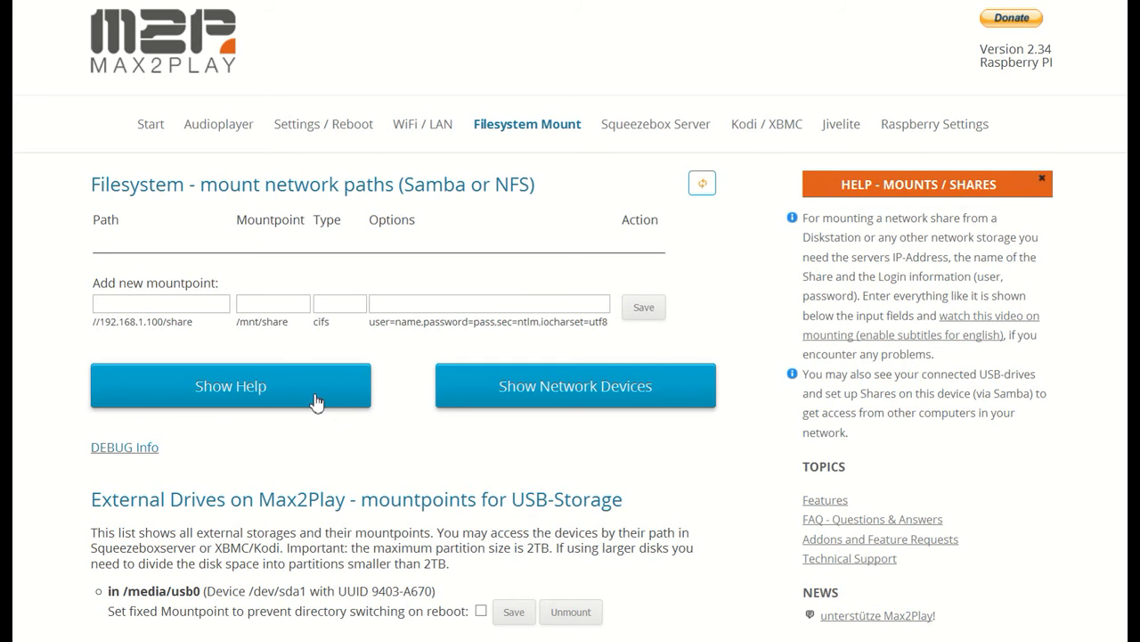
# - Display the help notes on network share path, mountpoint, type and options formats
pyautogui.click(230, 385)
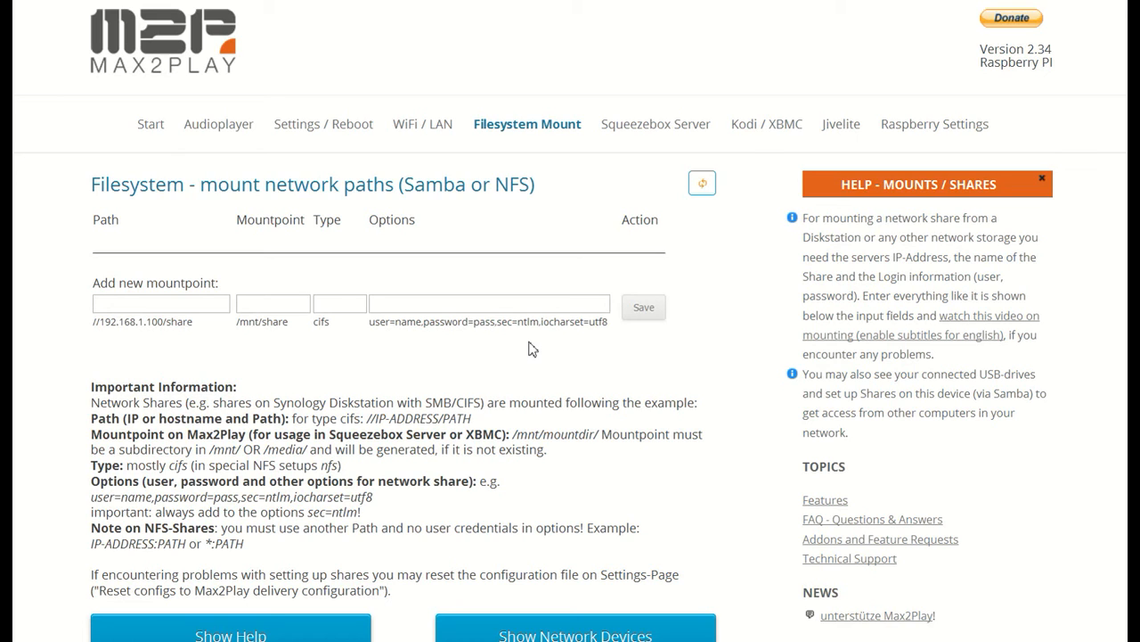
pyautogui.click(160, 302)
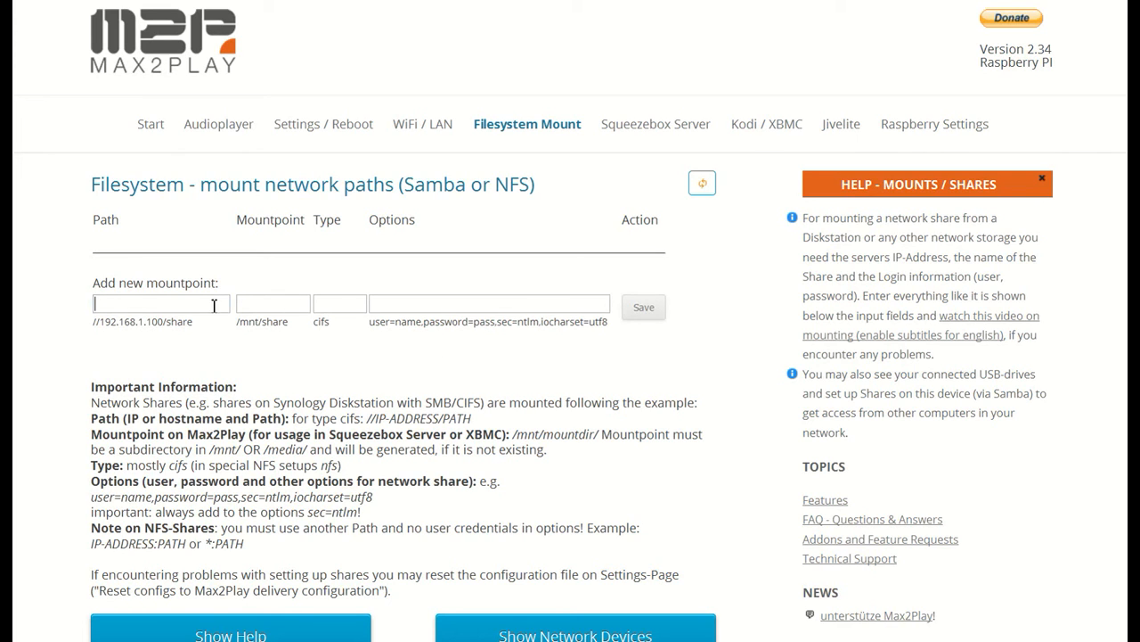
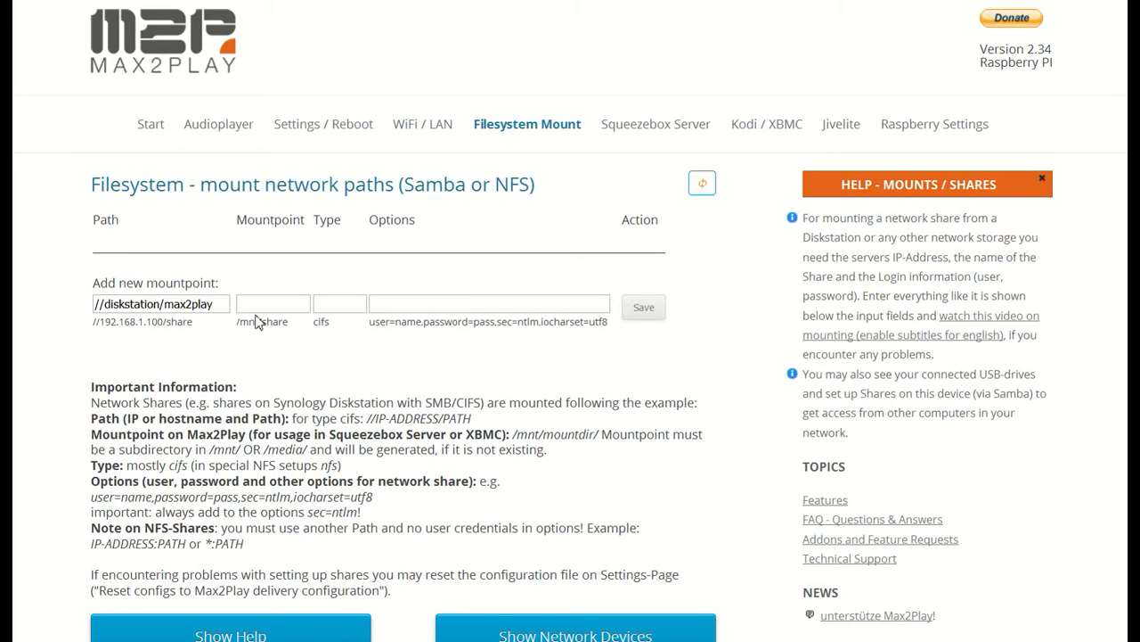
pyautogui.click(160, 303)
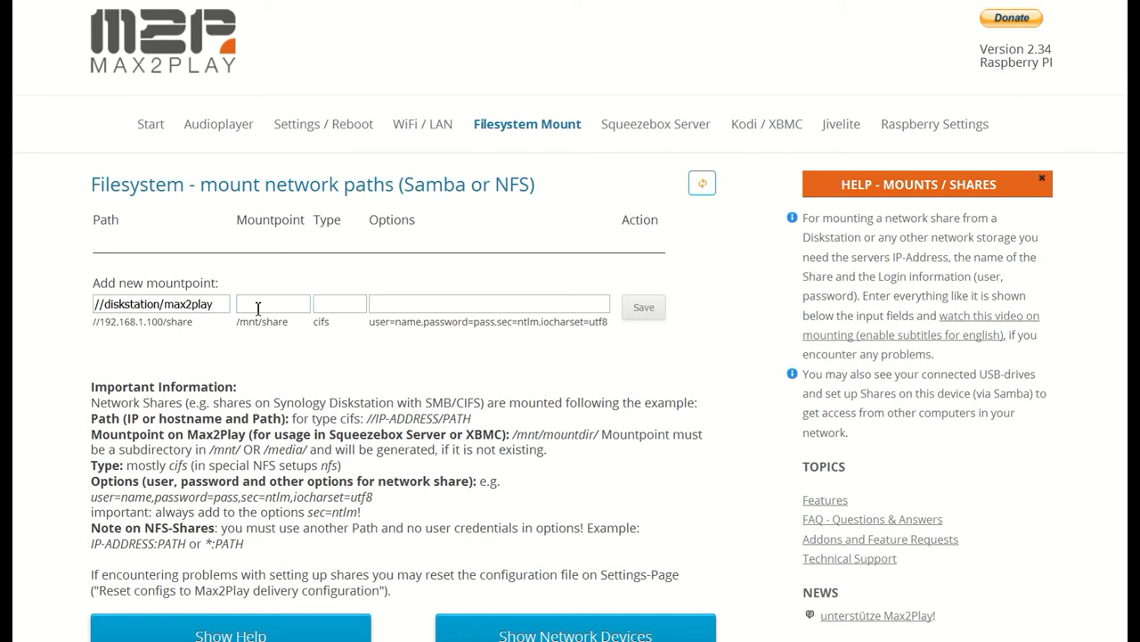
pyautogui.write('/mnt/share')
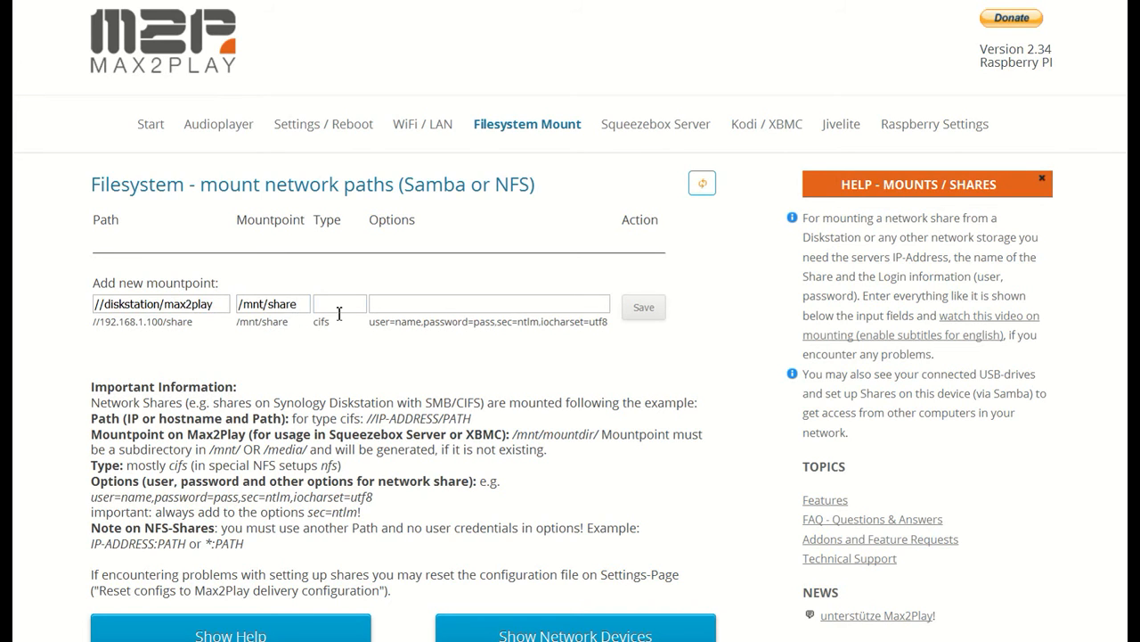
pyautogui.click(271, 303)
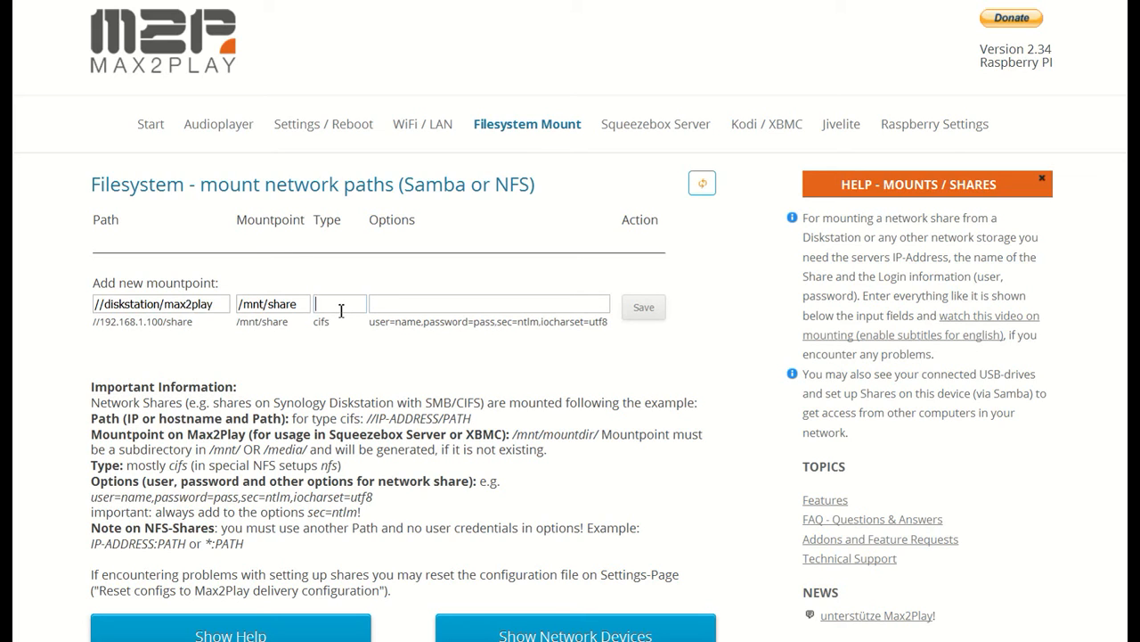
pyautogui.write('cifs')
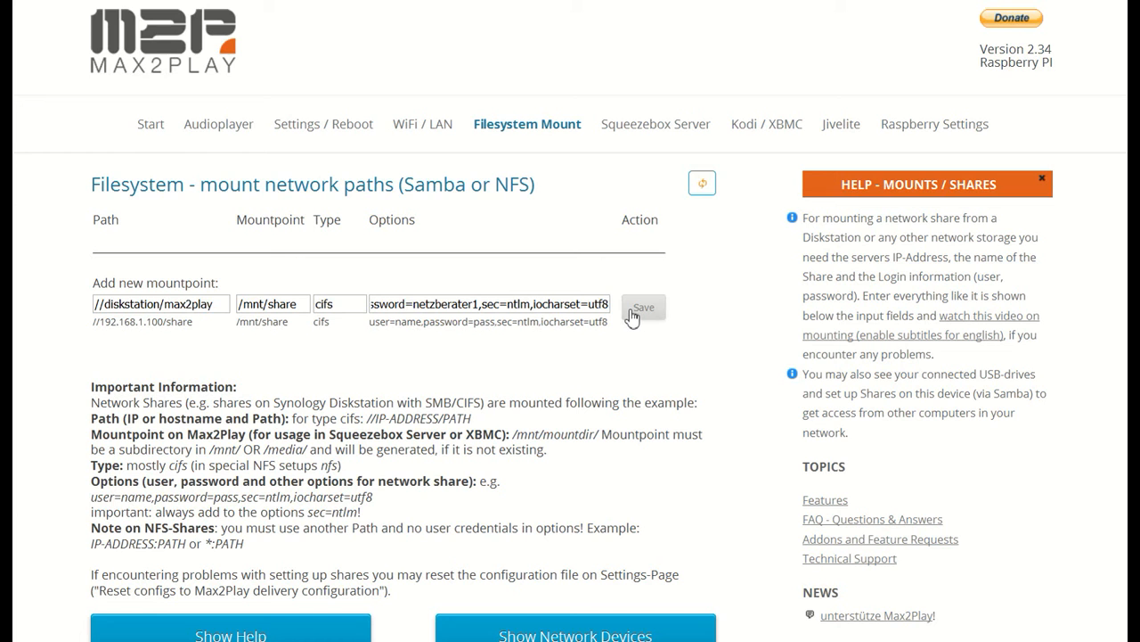
pyautogui.click(642, 306)
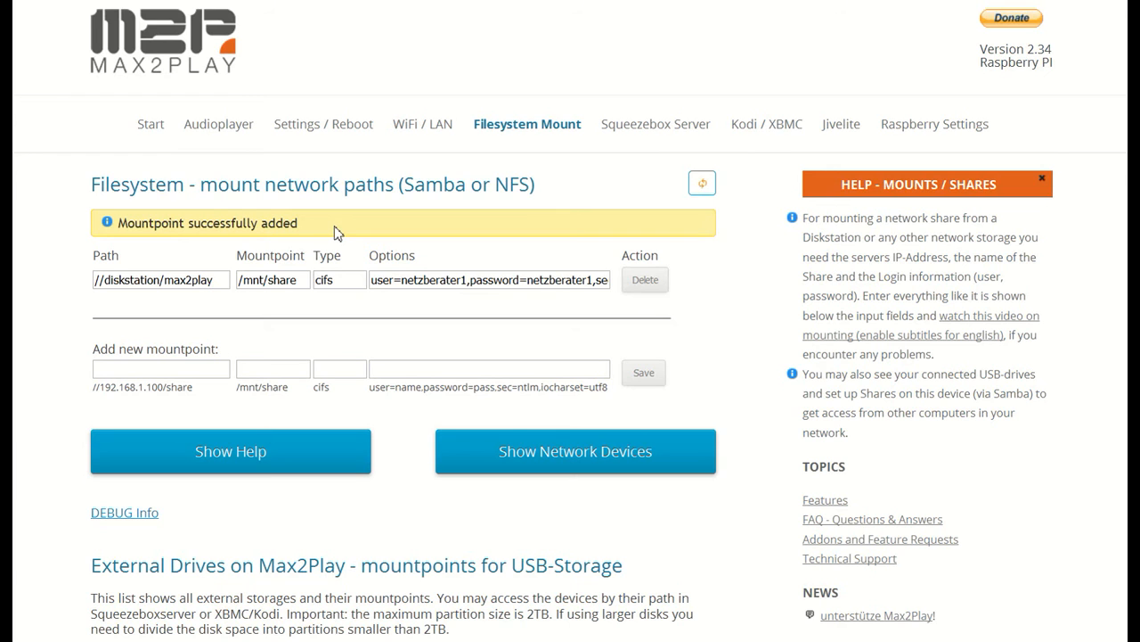
# - Enable 'Set fixed Mountpoint' for the USB drive at /media/usb0
pyautogui.scroll(-3)
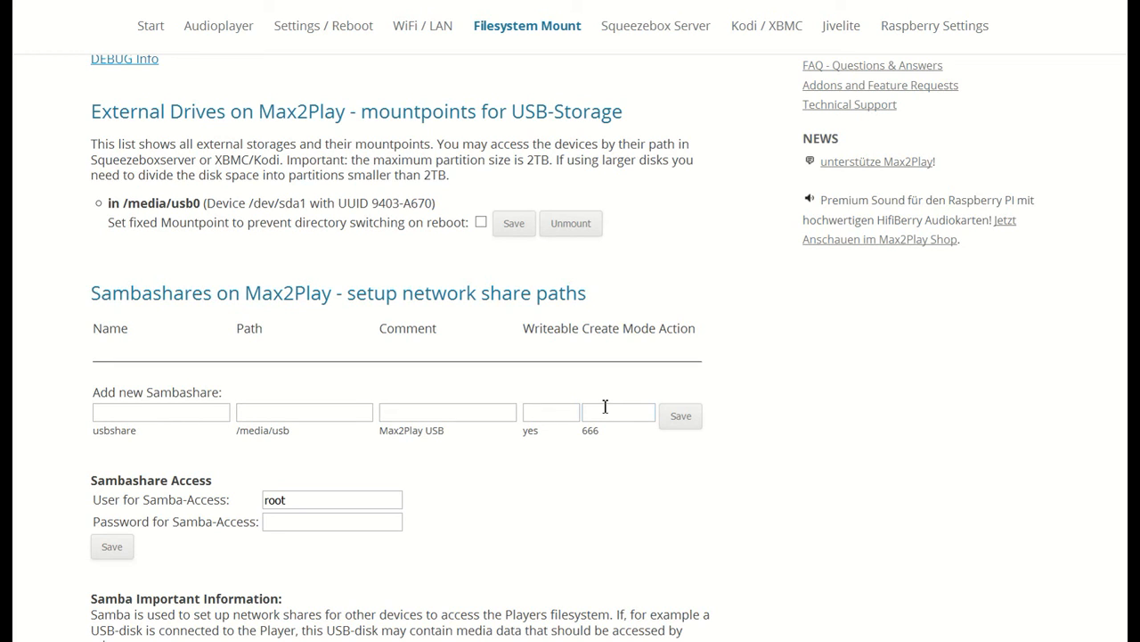
pyautogui.moveTo(595, 557)
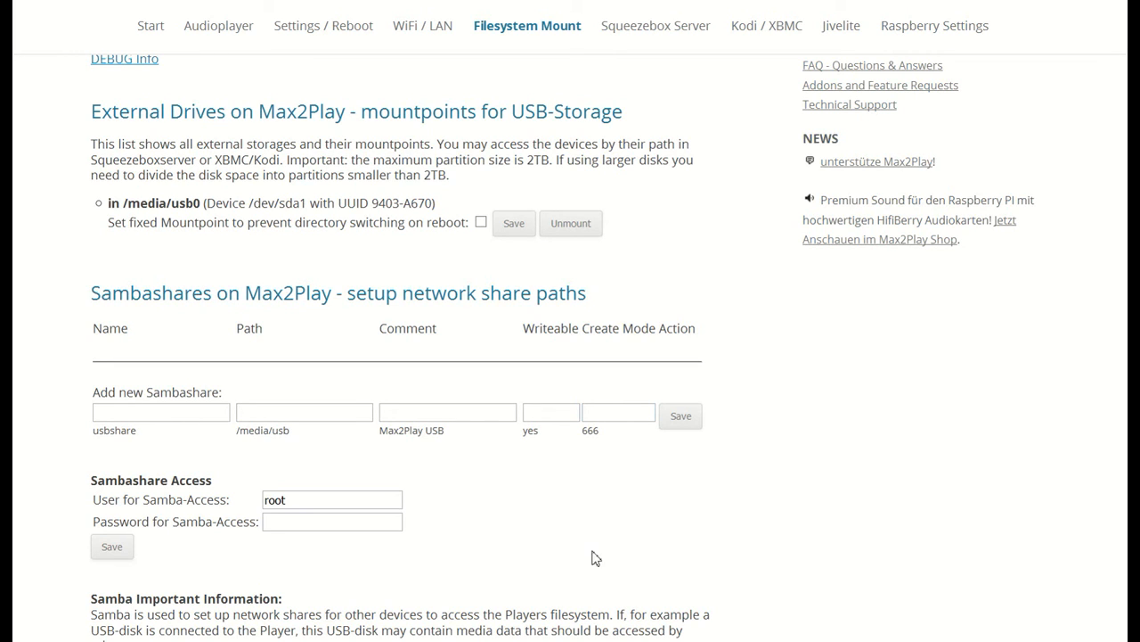
pyautogui.moveTo(561, 575)
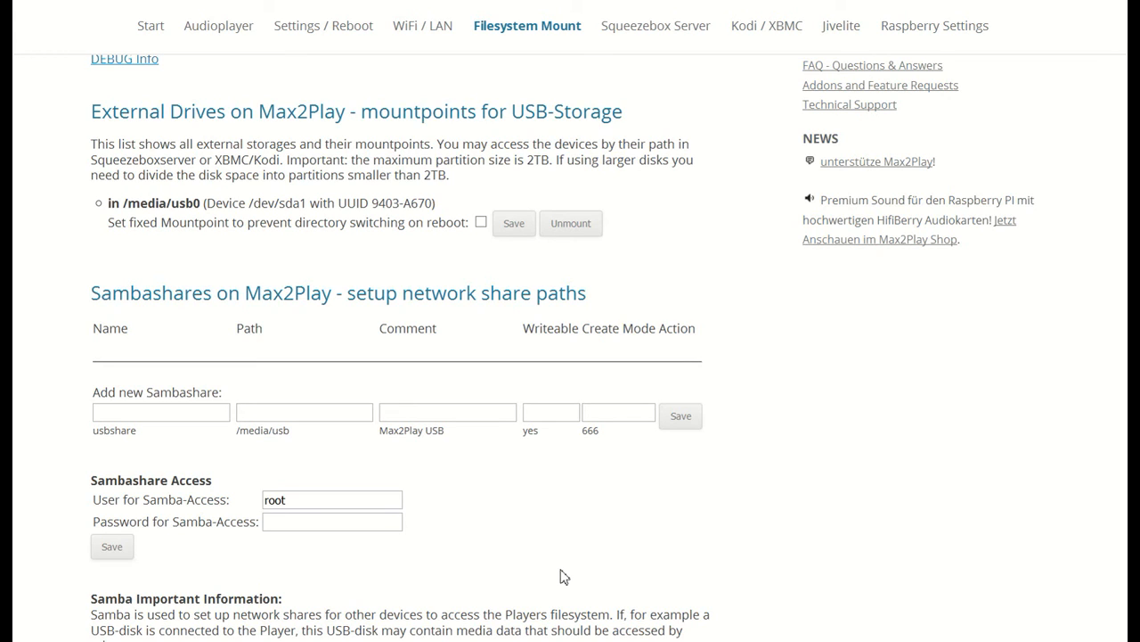
pyautogui.moveTo(492, 549)
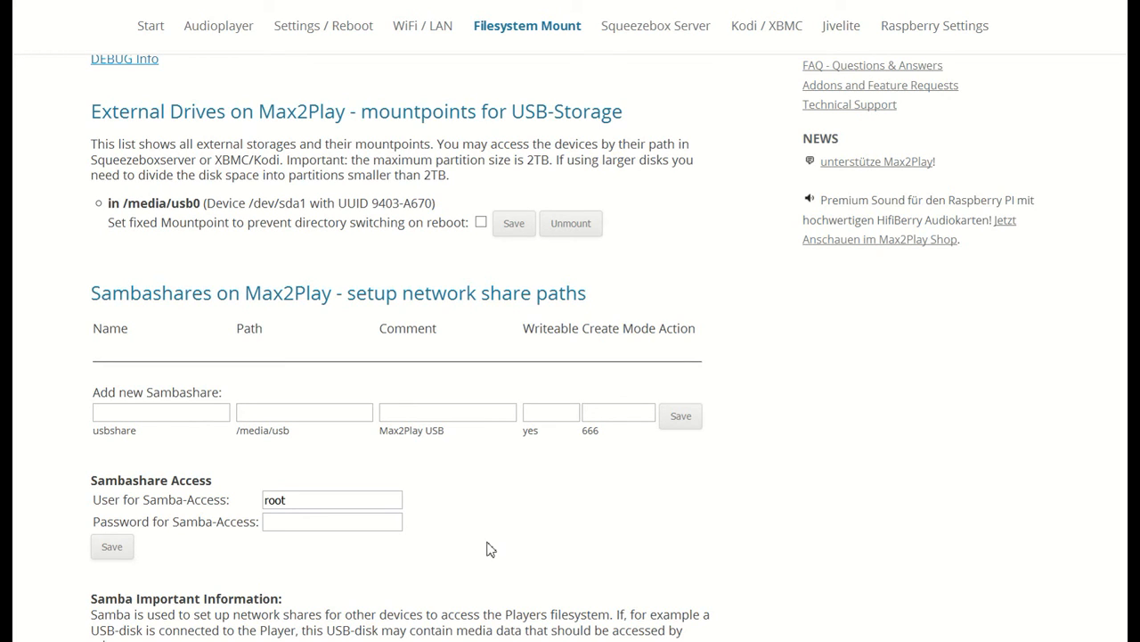
pyautogui.moveTo(374, 221)
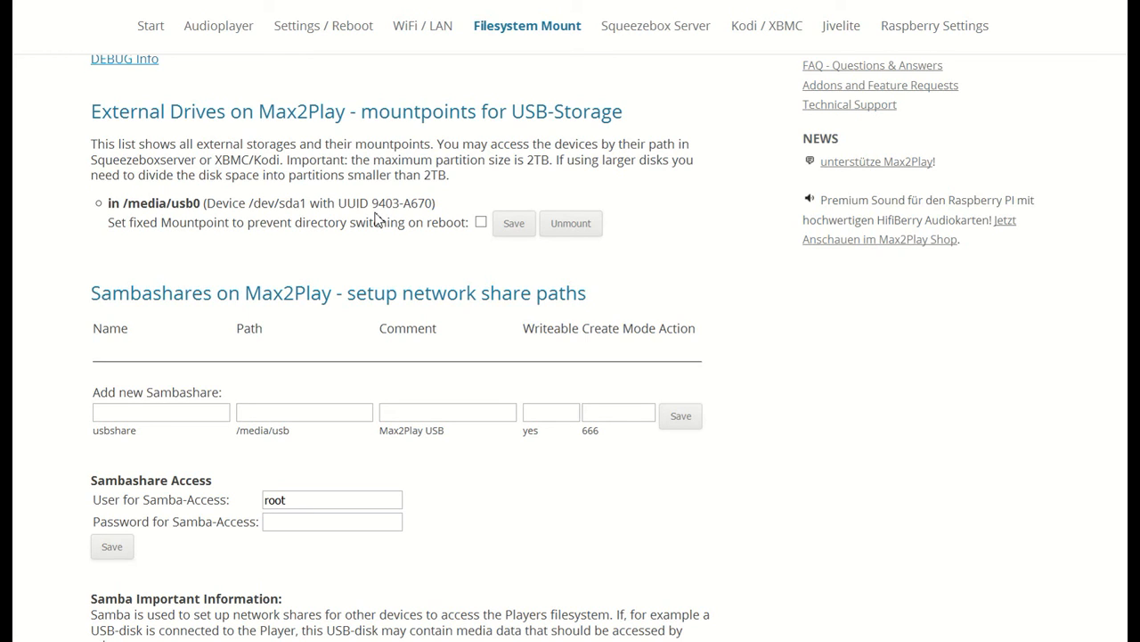
pyautogui.moveTo(417, 230)
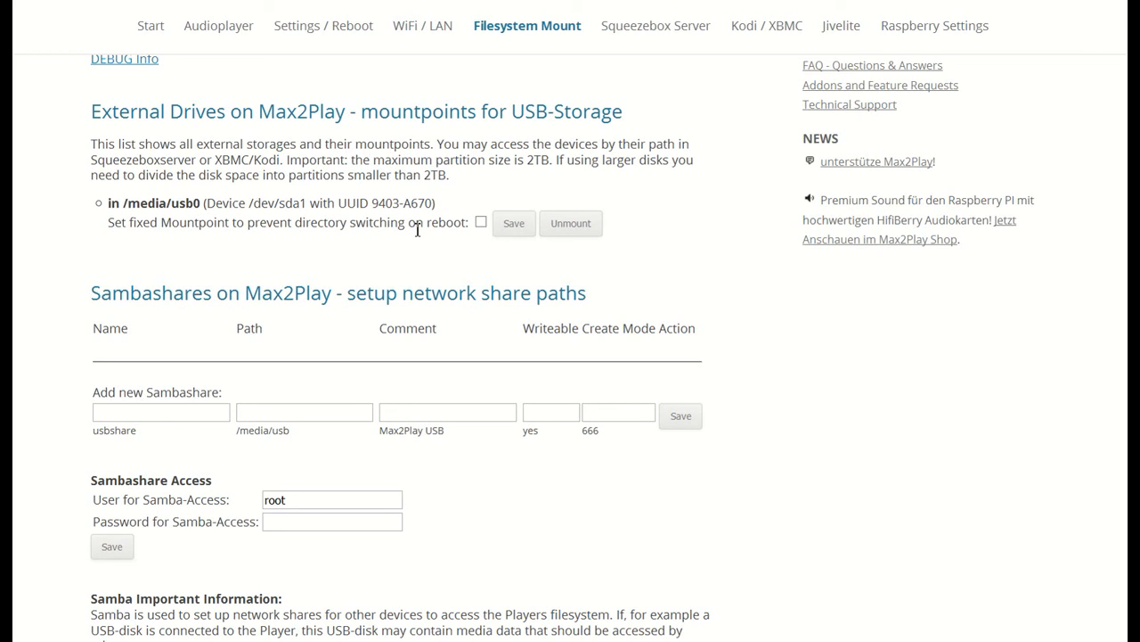
pyautogui.moveTo(463, 220)
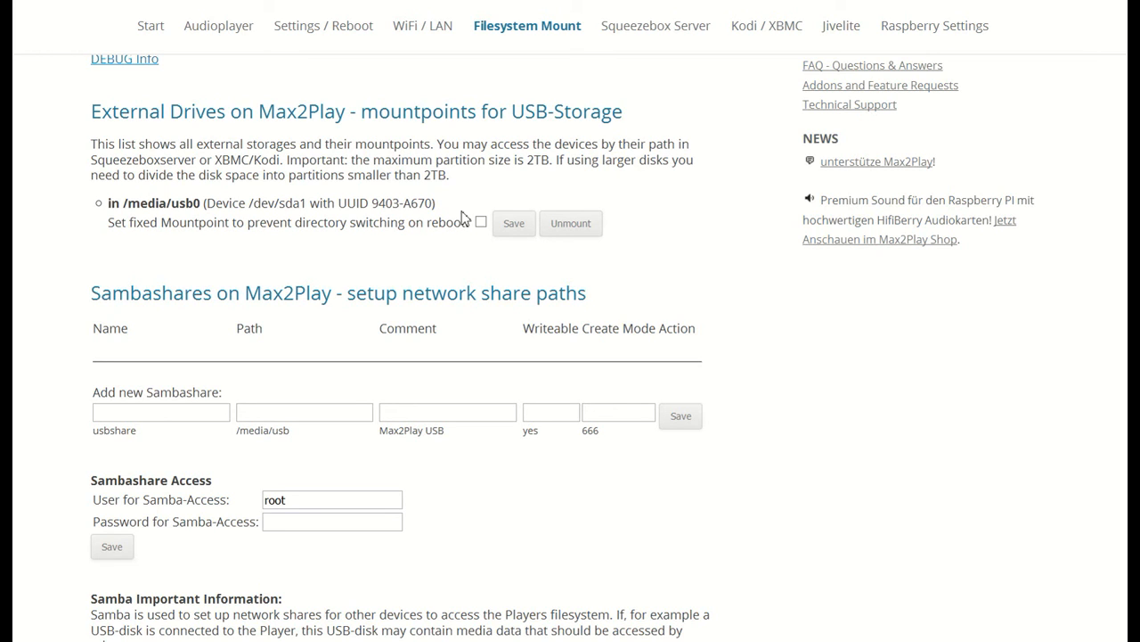
pyautogui.click(481, 221)
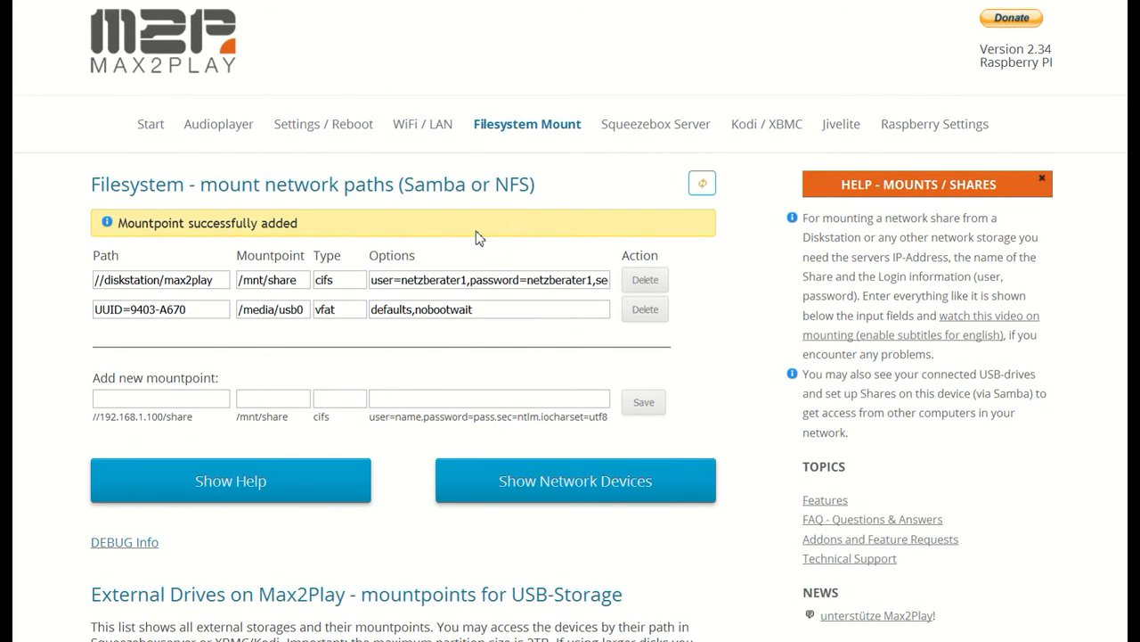
pyautogui.scroll(-3)
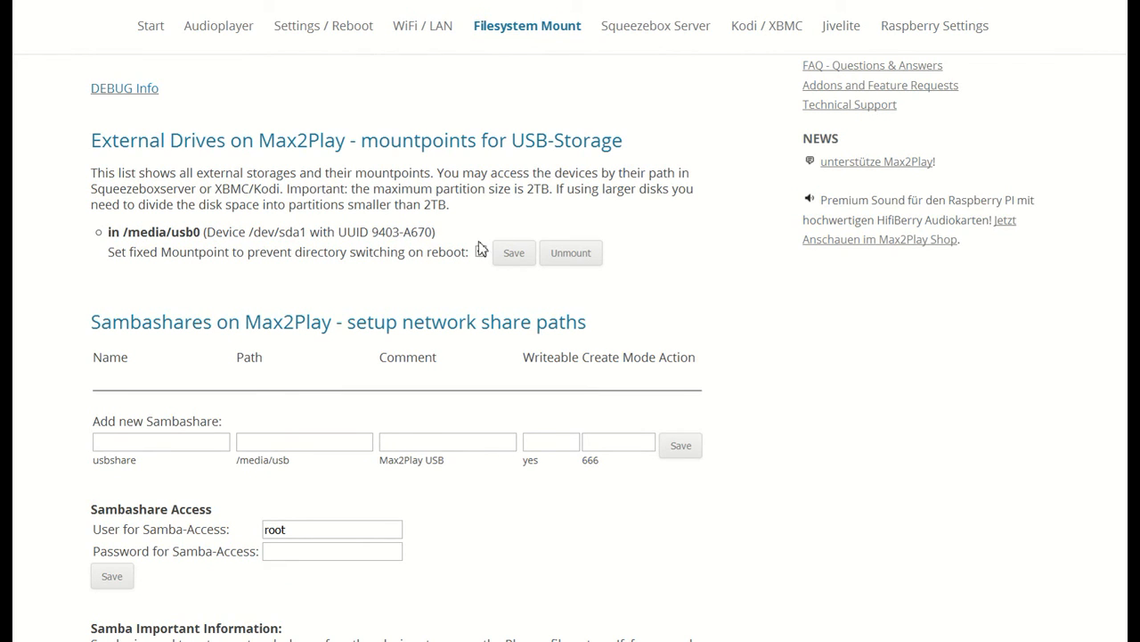
pyautogui.click(481, 249)
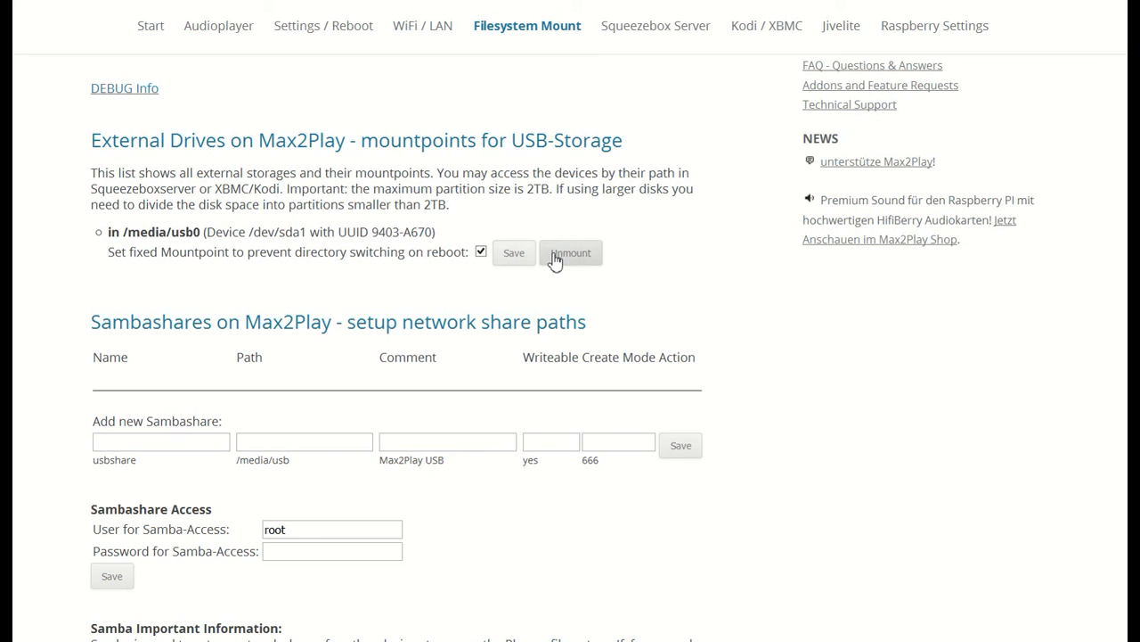
pyautogui.moveTo(639, 267)
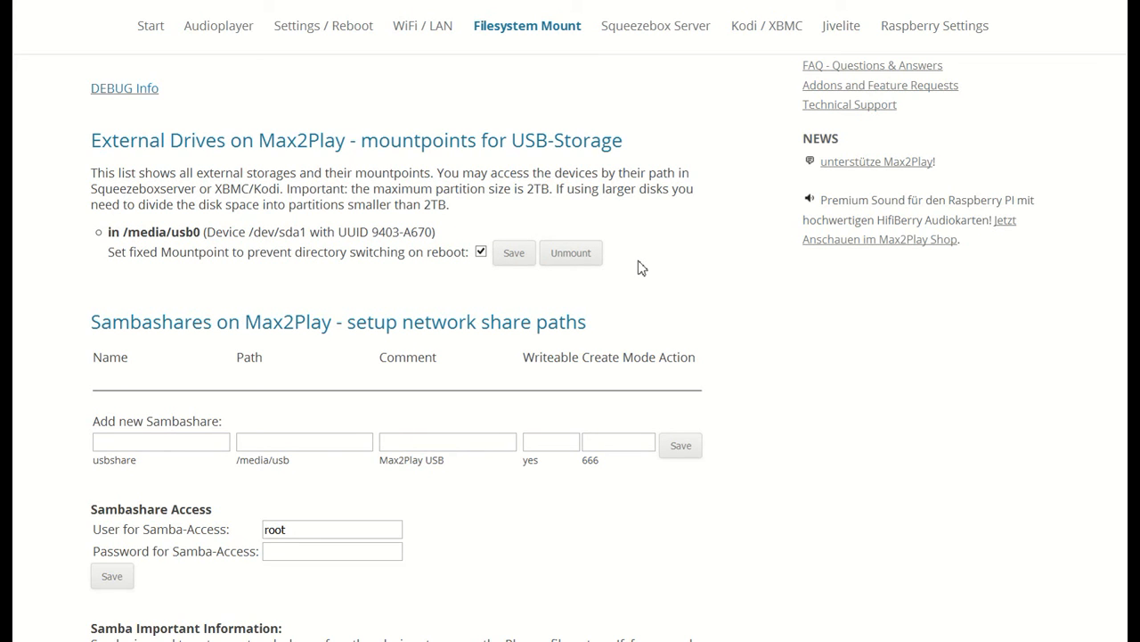
pyautogui.moveTo(631, 304)
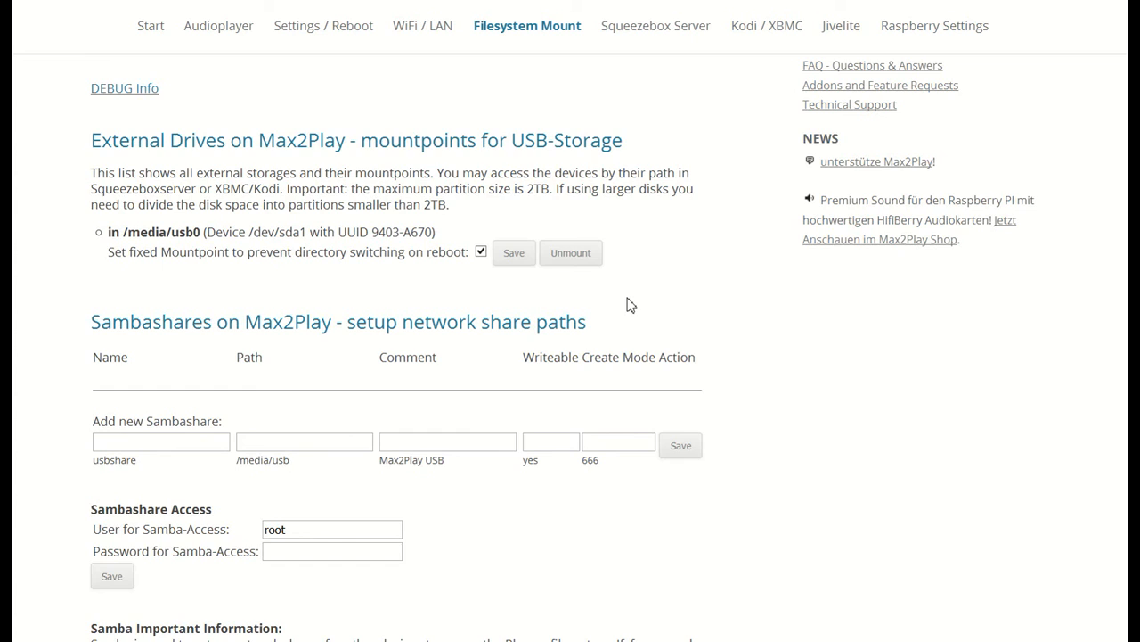
pyautogui.scroll(-3)
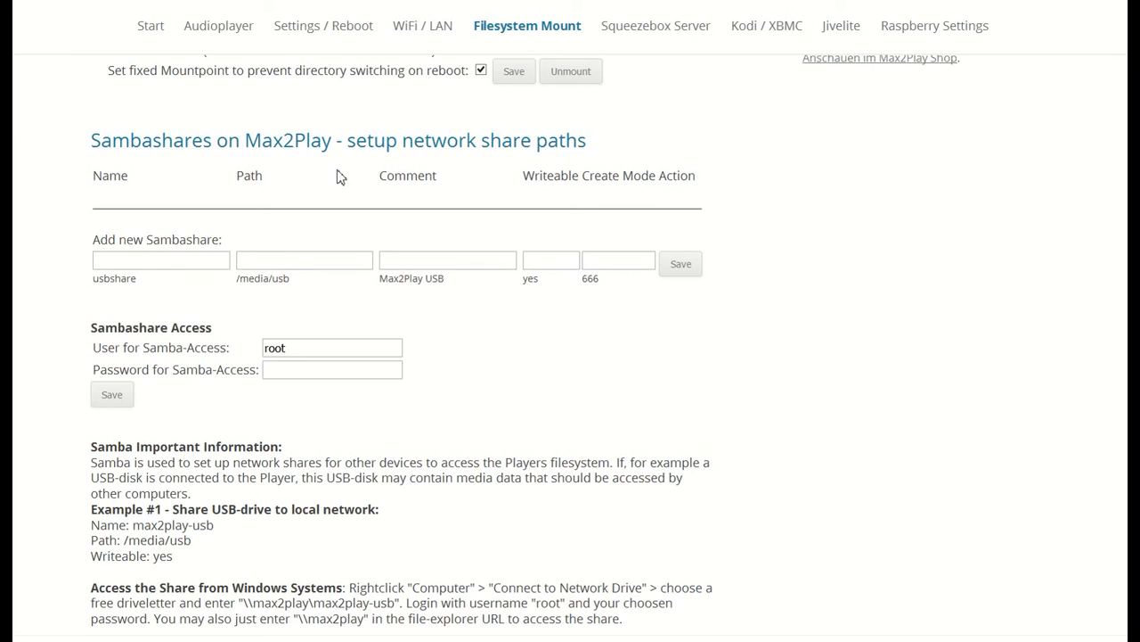
pyautogui.click(160, 260)
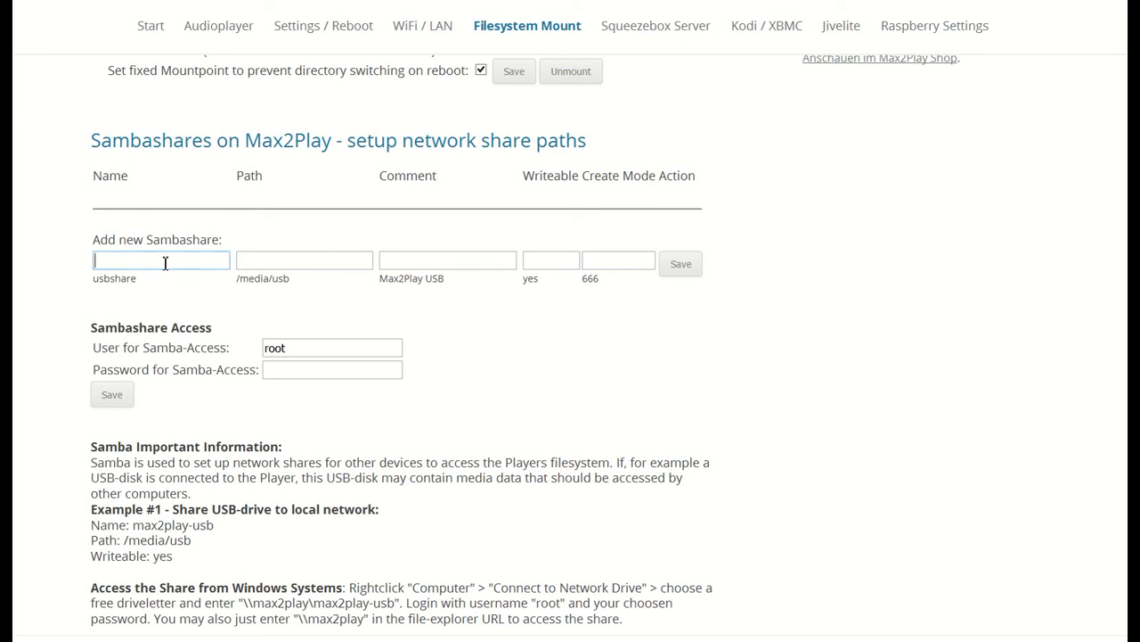
pyautogui.write('usbshare')
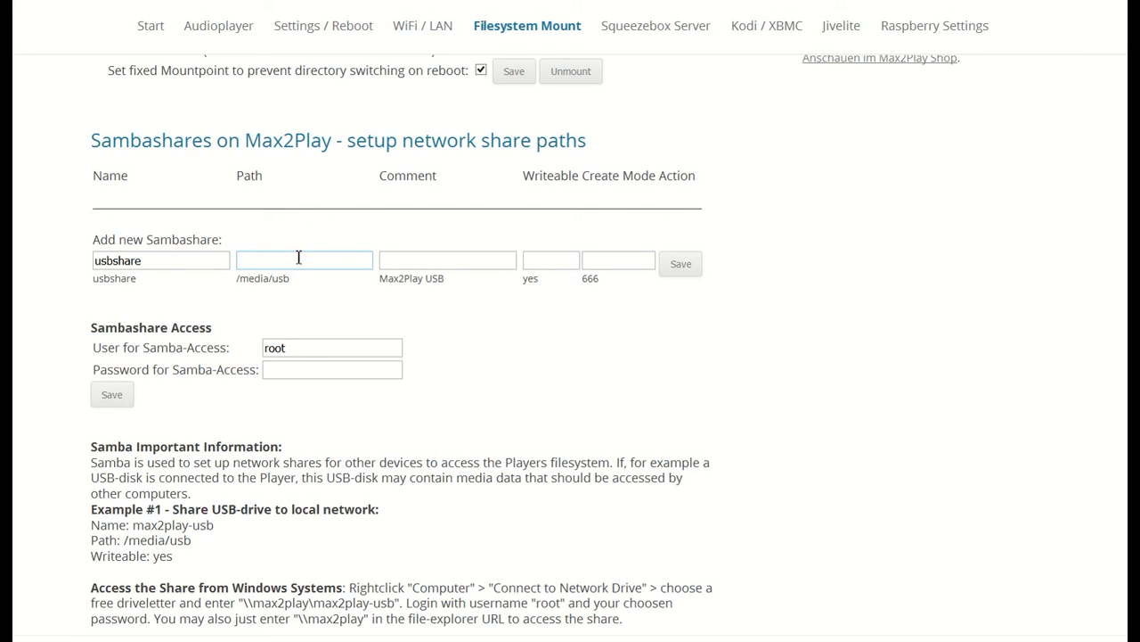
pyautogui.click(303, 261)
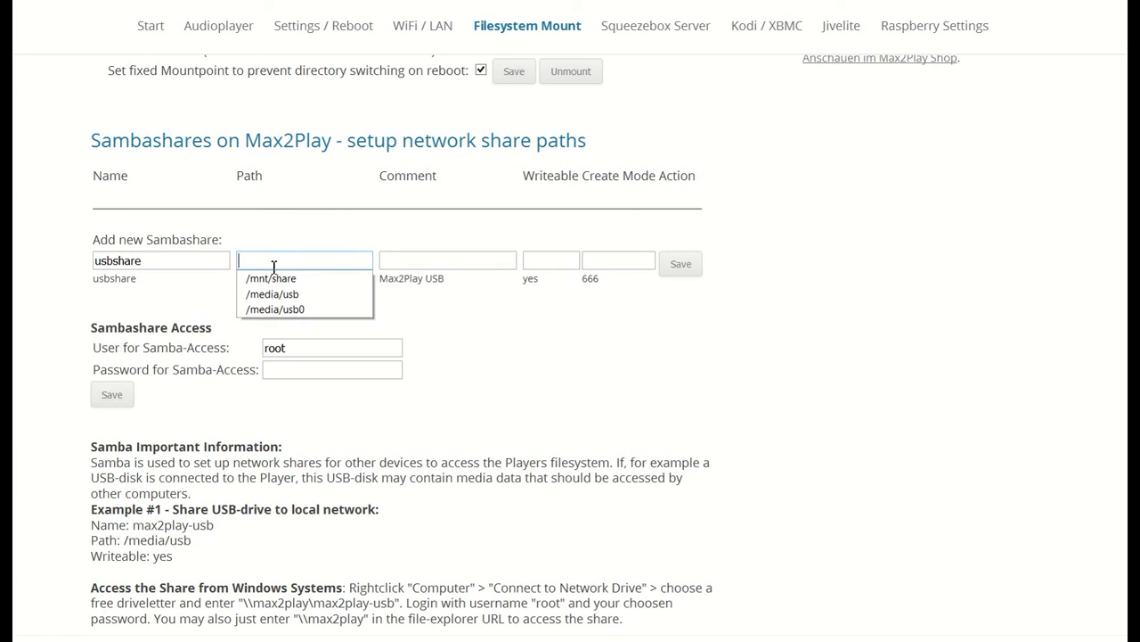
pyautogui.moveTo(306, 310)
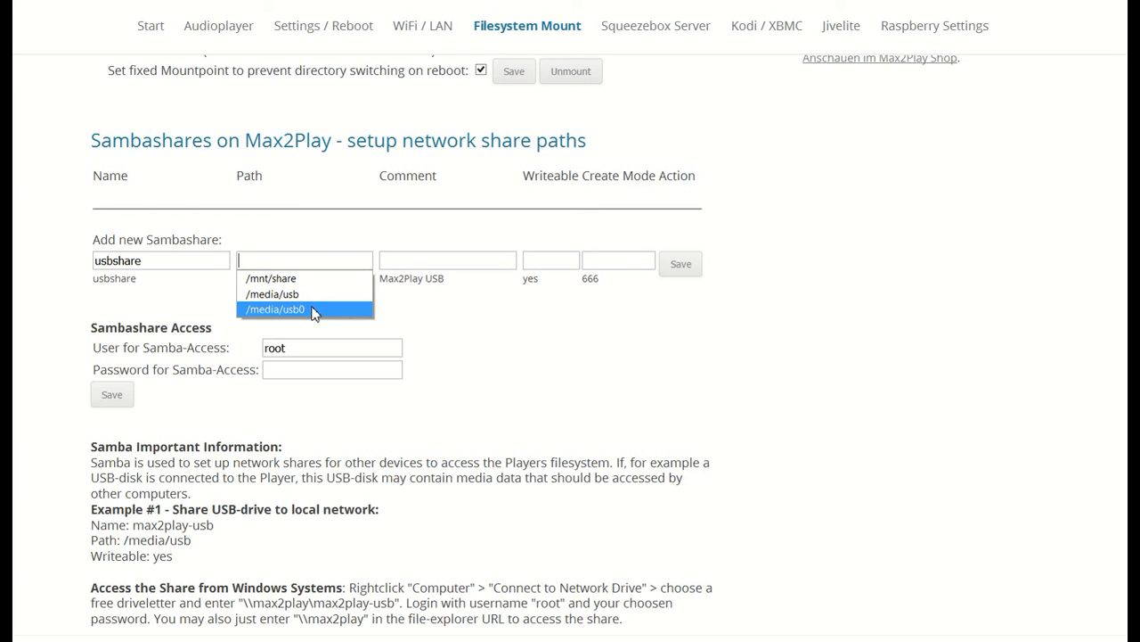
pyautogui.click(274, 308)
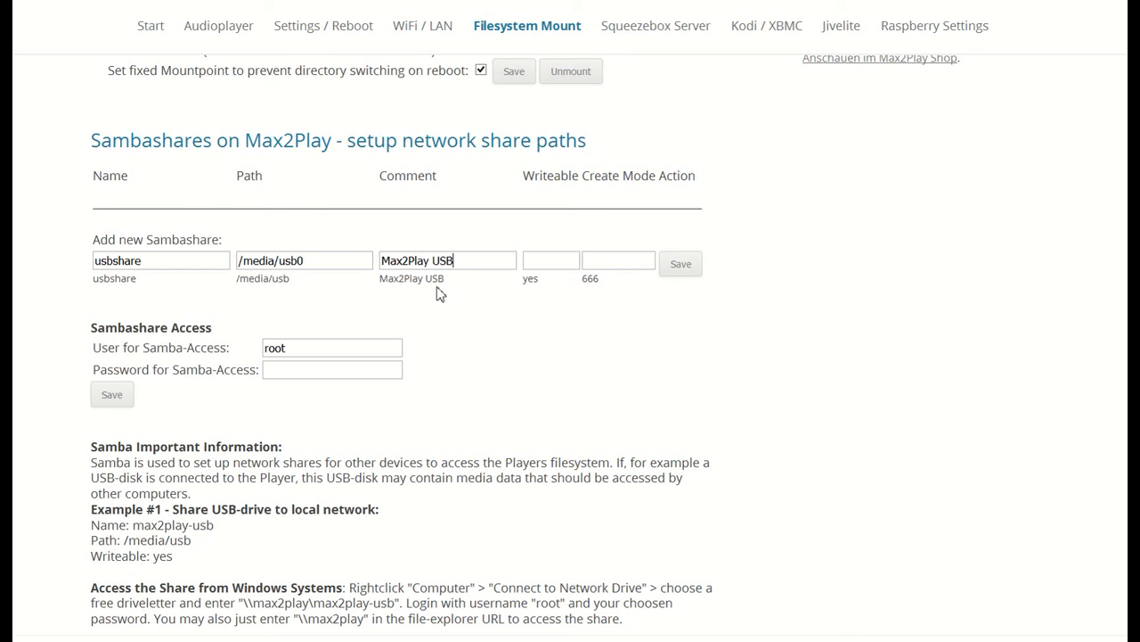
pyautogui.moveTo(461, 298)
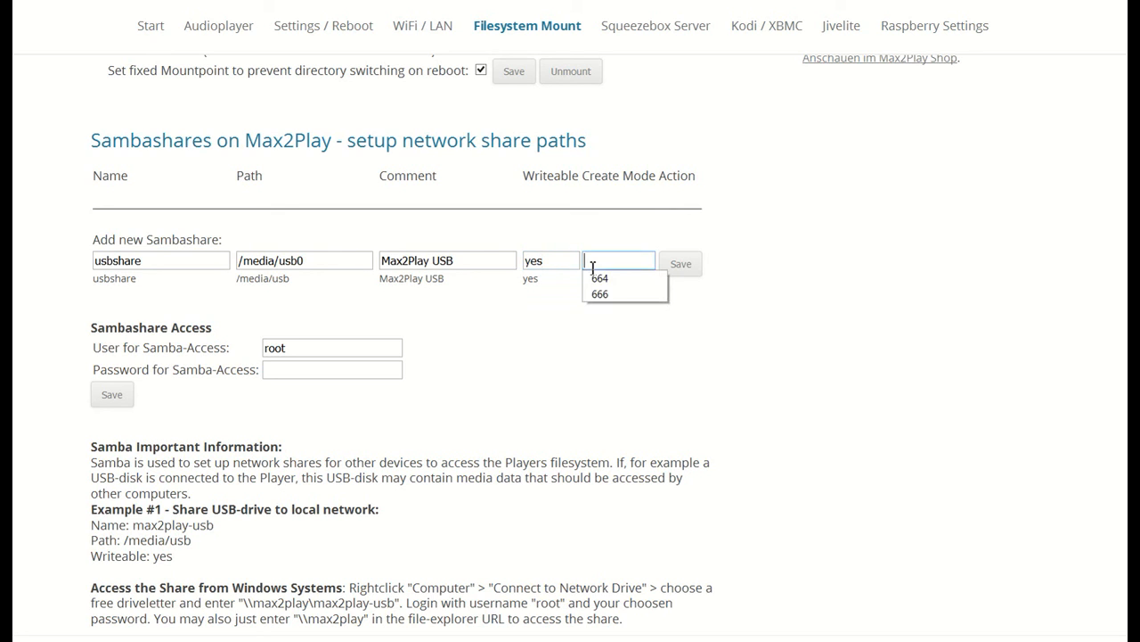
pyautogui.click(599, 294)
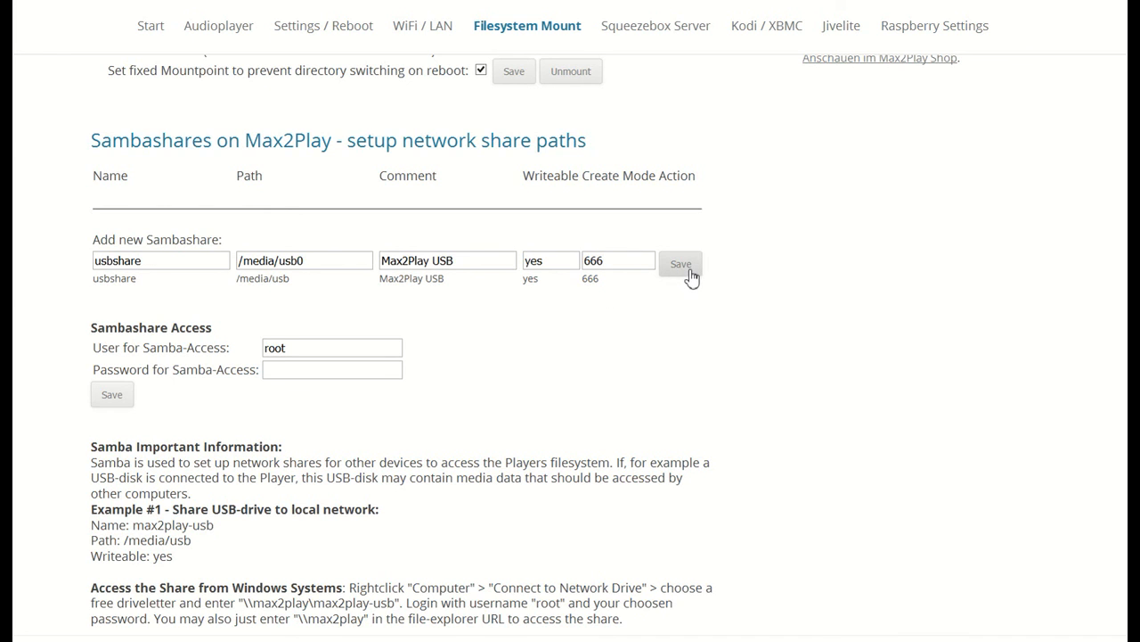
# - Save the usbshare Samba share so it is listed and Samba restarts
pyautogui.click(681, 264)
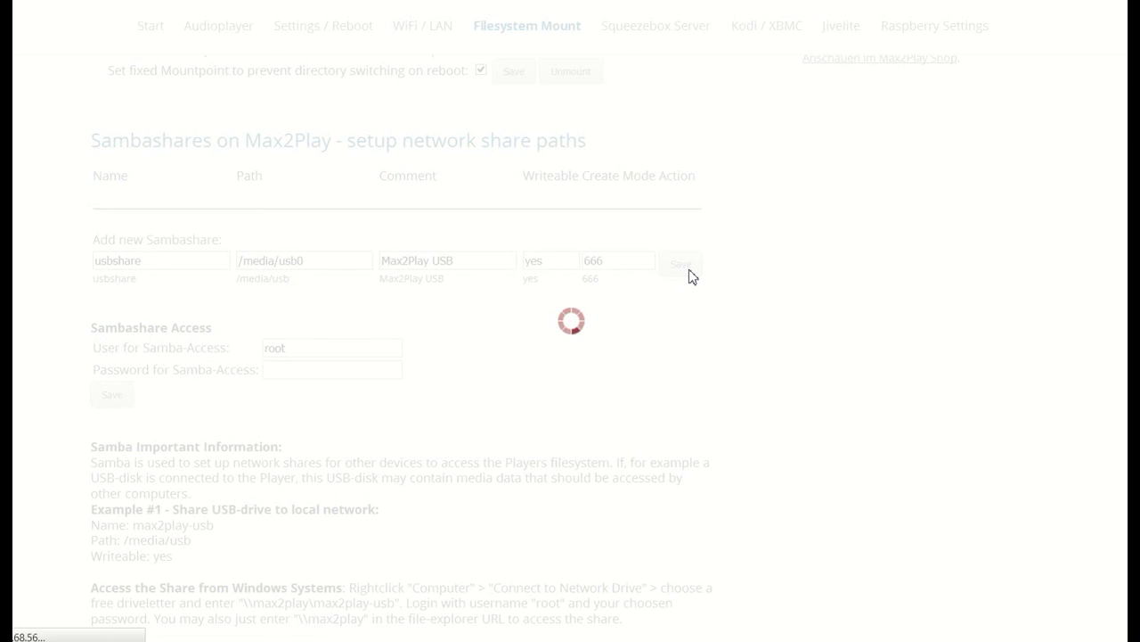
pyautogui.click(680, 263)
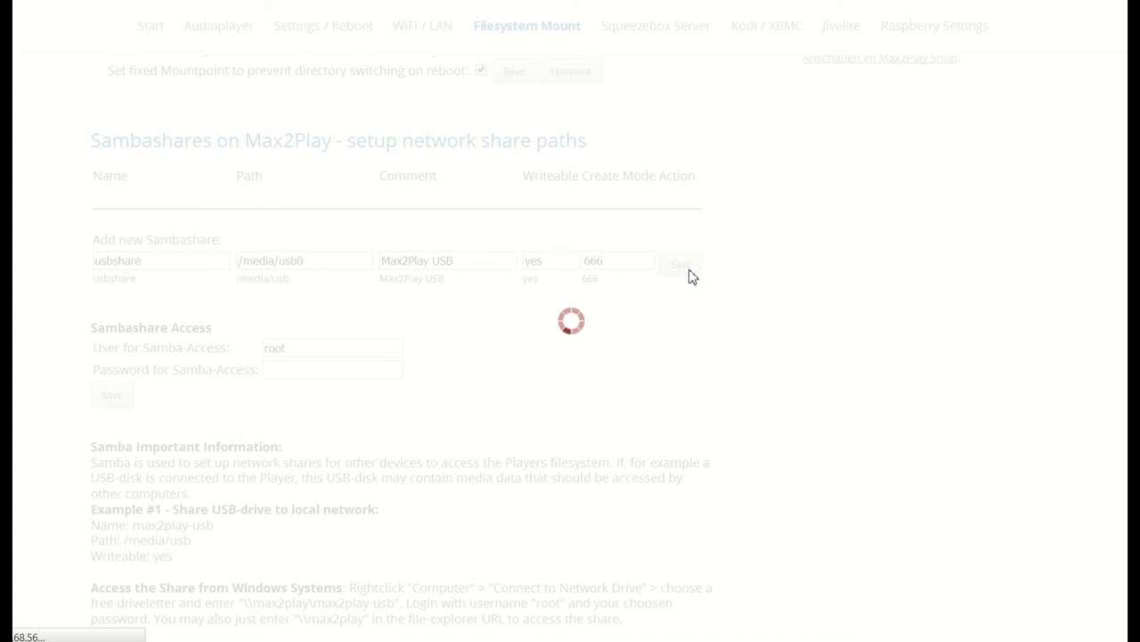
pyautogui.click(680, 263)
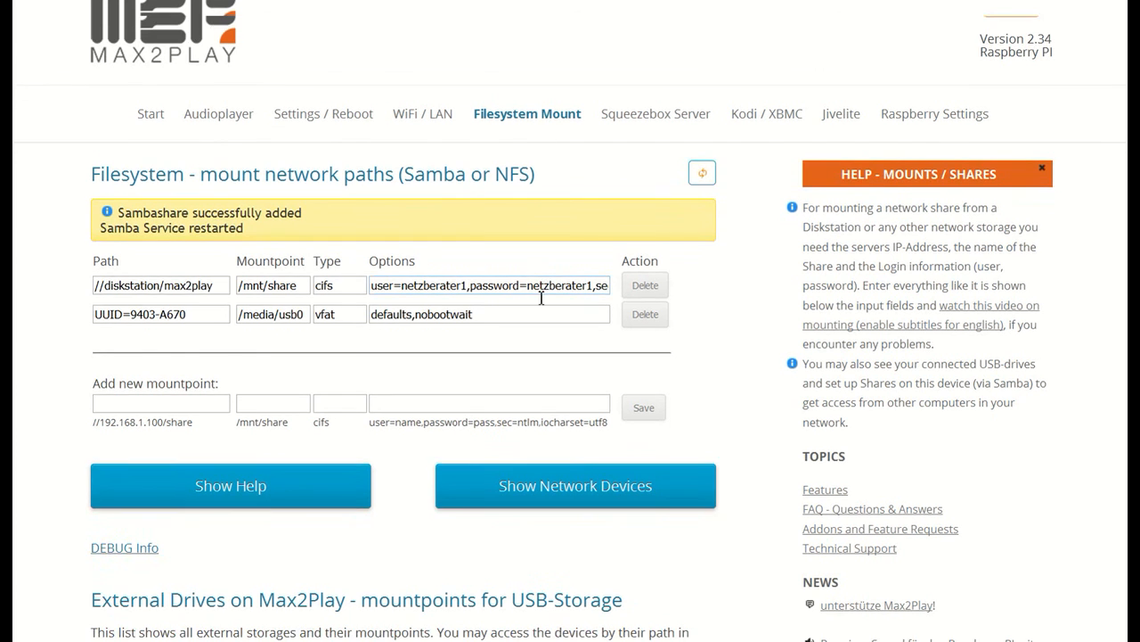
pyautogui.scroll(-3)
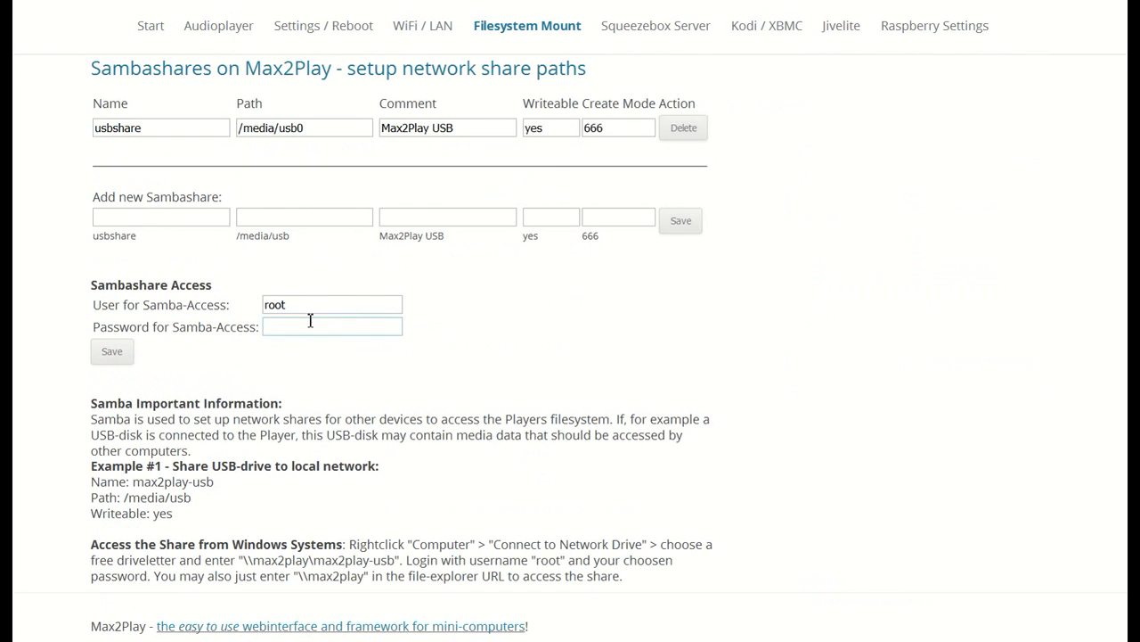
pyautogui.click(332, 303)
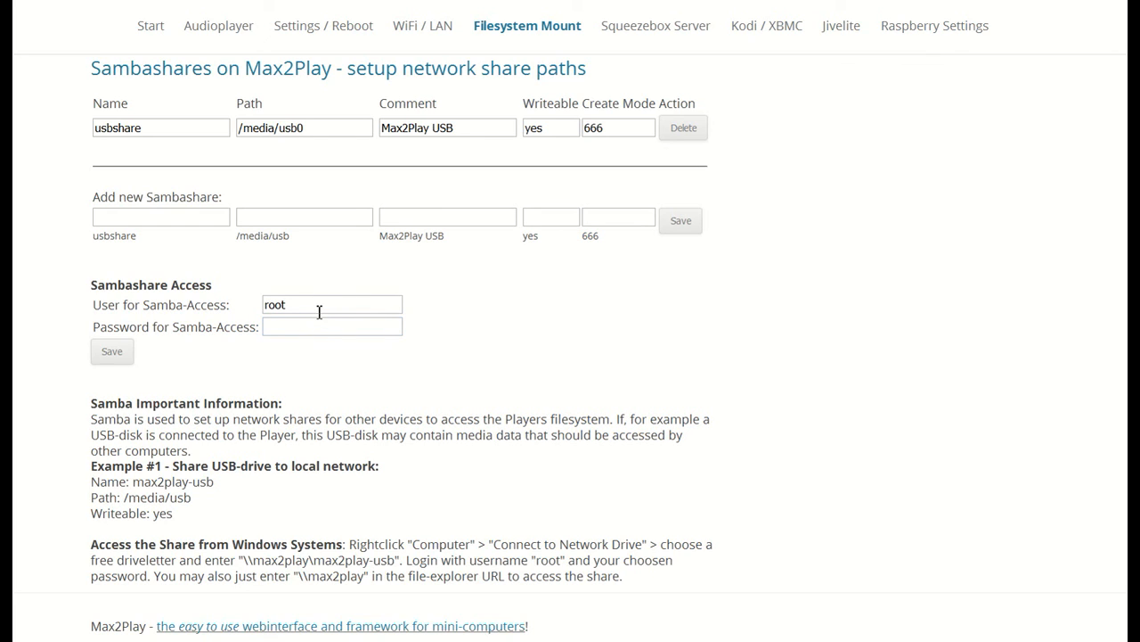
pyautogui.click(331, 325)
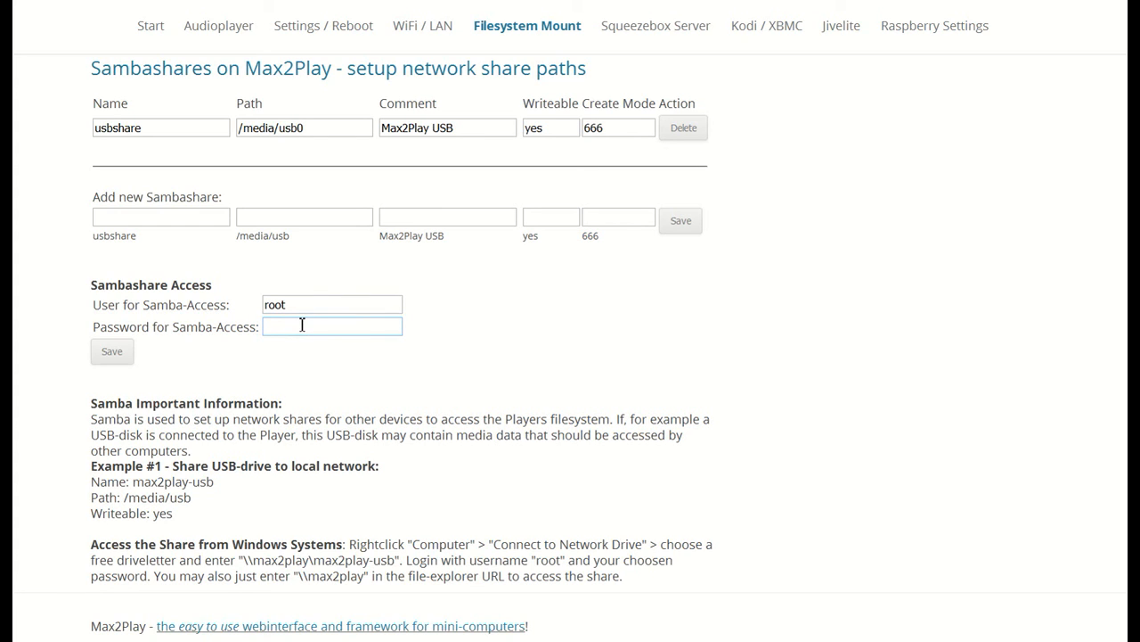
pyautogui.click(331, 324)
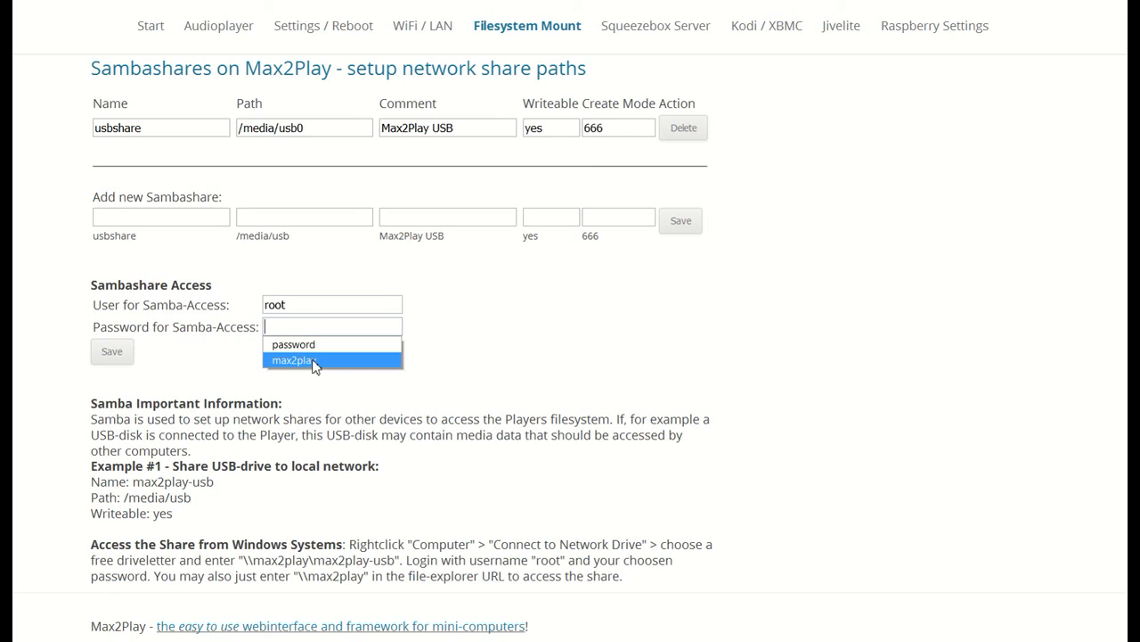
pyautogui.click(294, 360)
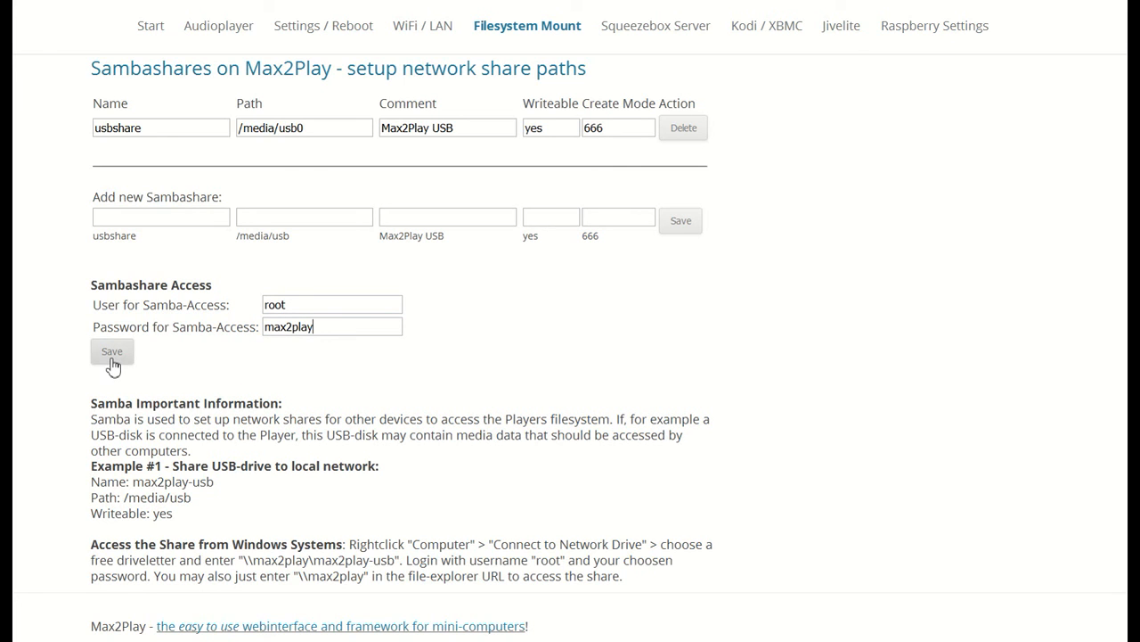
pyautogui.click(111, 349)
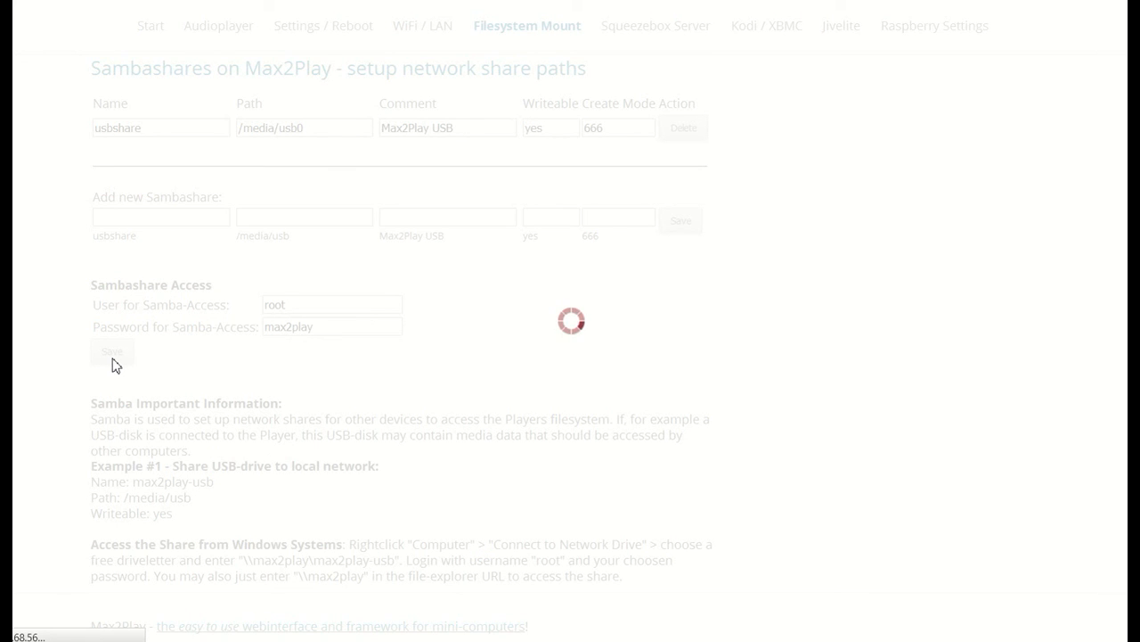
pyautogui.moveTo(153, 353)
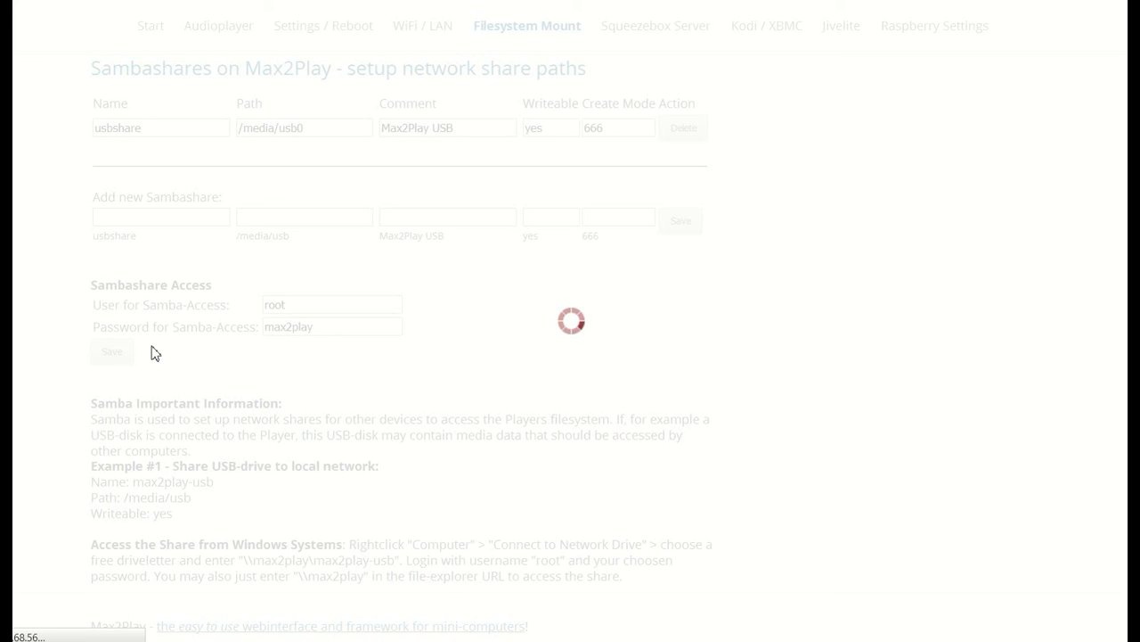
pyautogui.click(111, 349)
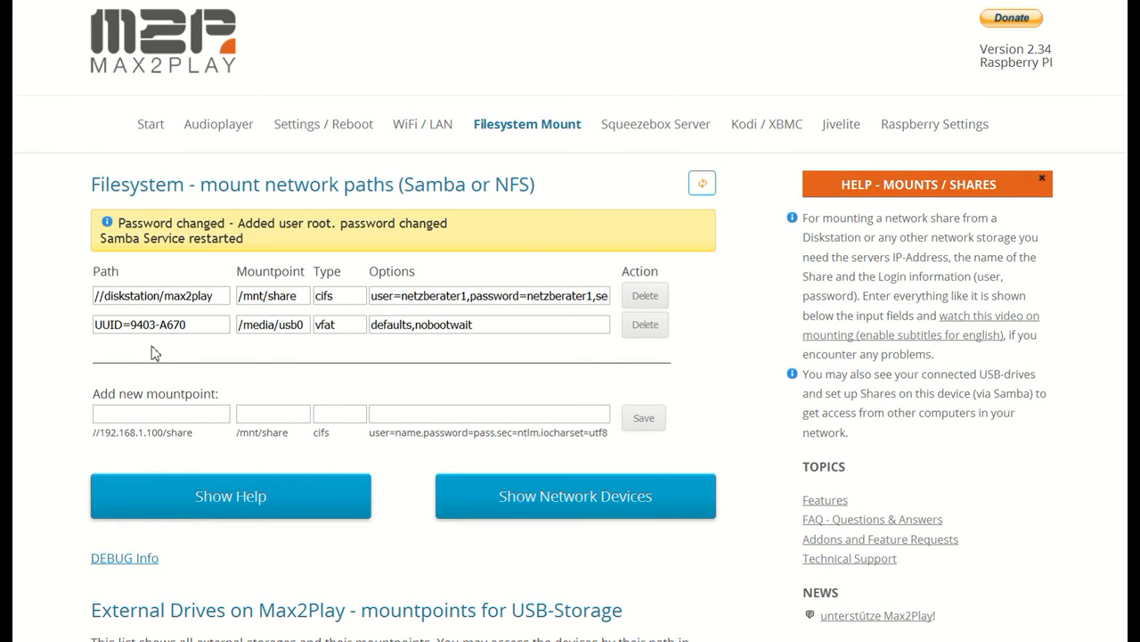